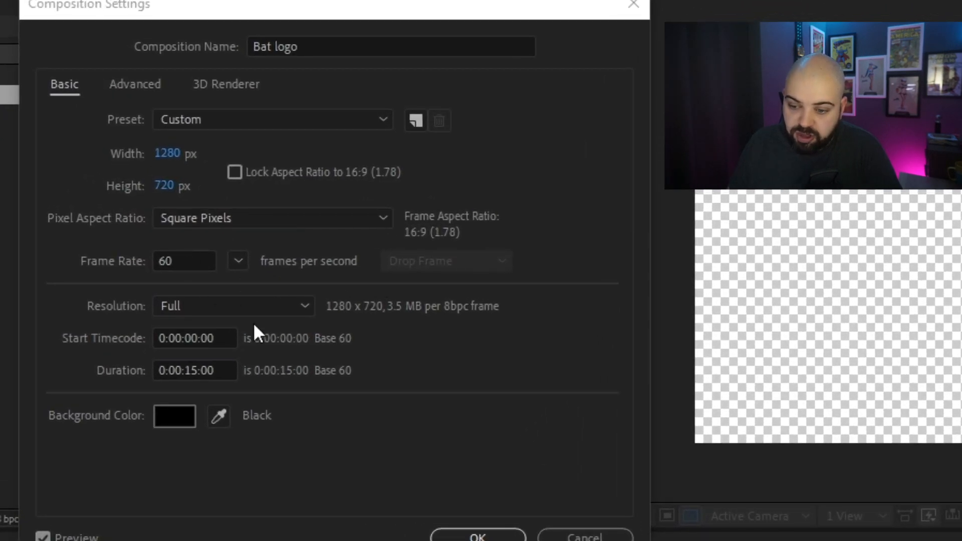
{"action": "mouse_move", "coordinate": [402, 273]}
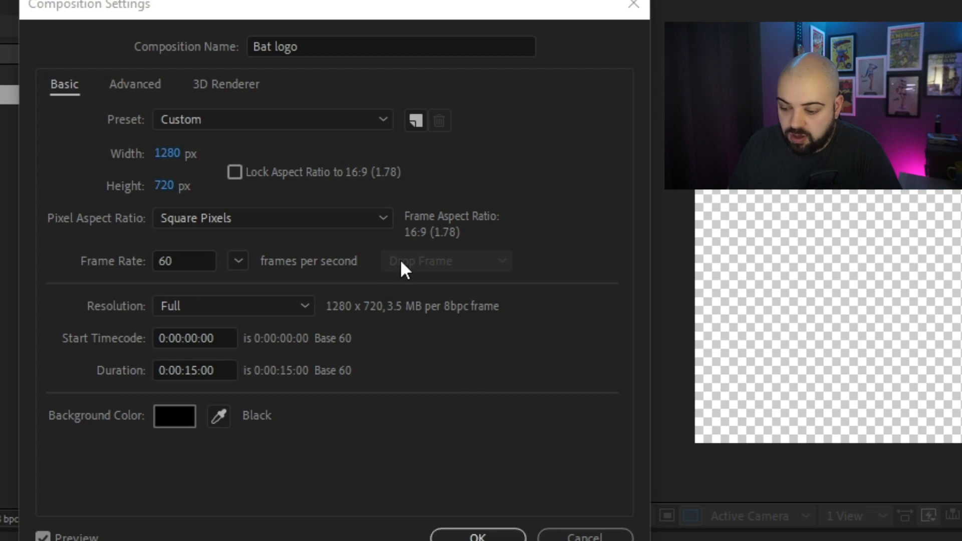
Choose the CINEMA 4D renderer in the composition's 3D Renderer settings.
{"action": "left_click", "coordinate": [226, 84]}
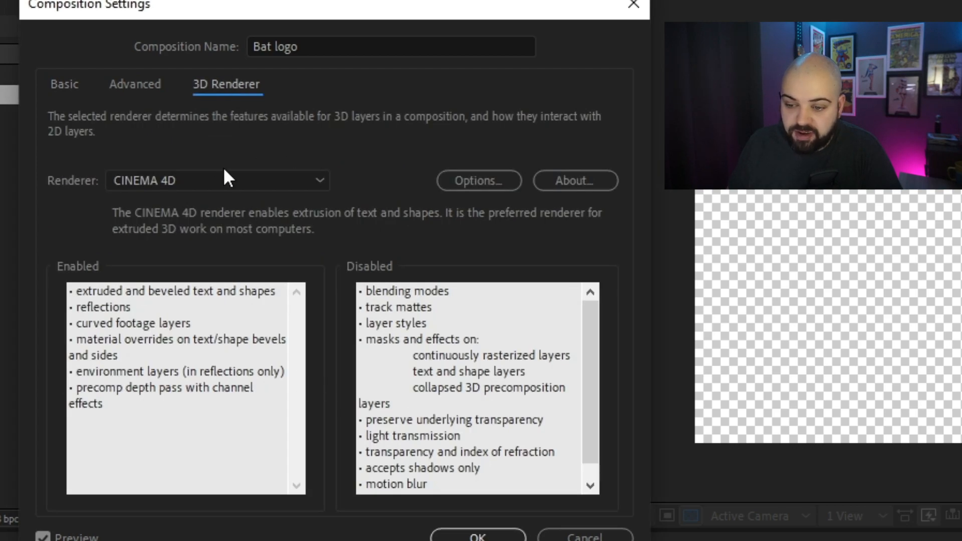
{"action": "left_click", "coordinate": [217, 180]}
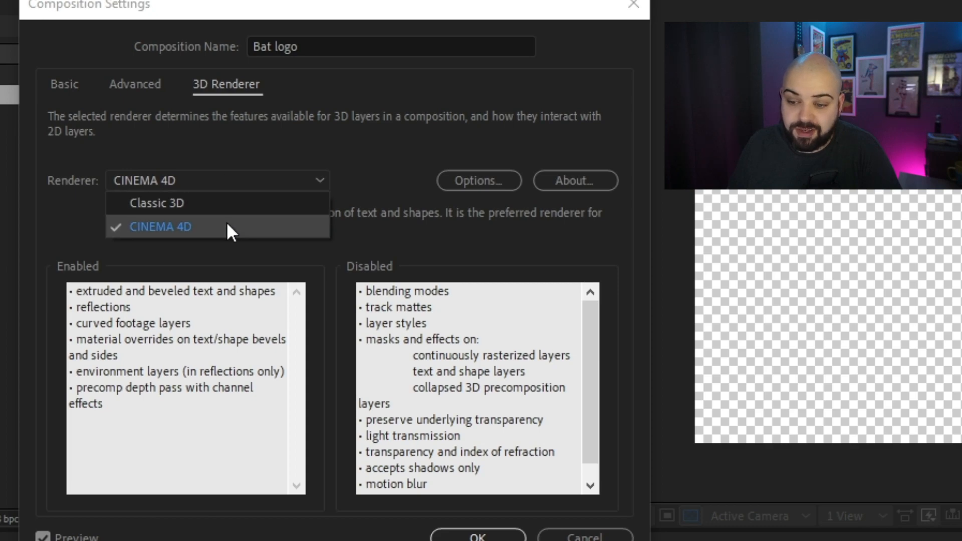
{"action": "left_click", "coordinate": [161, 227]}
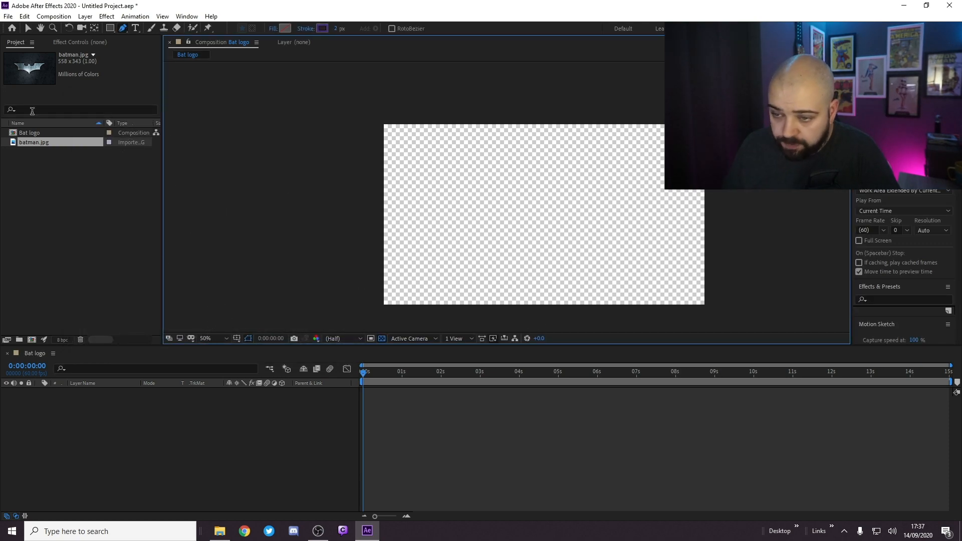
Place batman.jpg in the comp and trace the bat's wing edge with the Pen tool.
{"action": "left_click", "coordinate": [51, 142]}
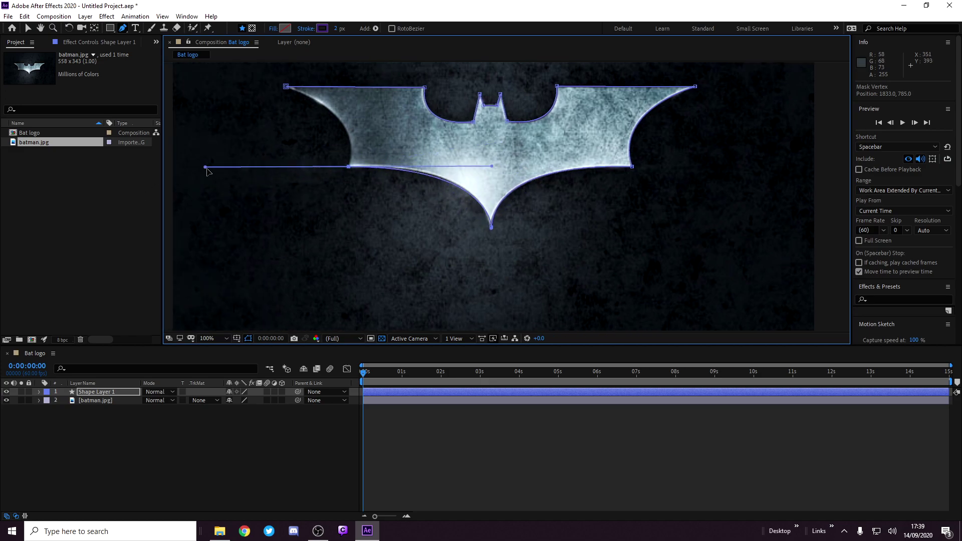
{"action": "left_click_drag", "start_coordinate": [205, 167], "coordinate": [264, 85]}
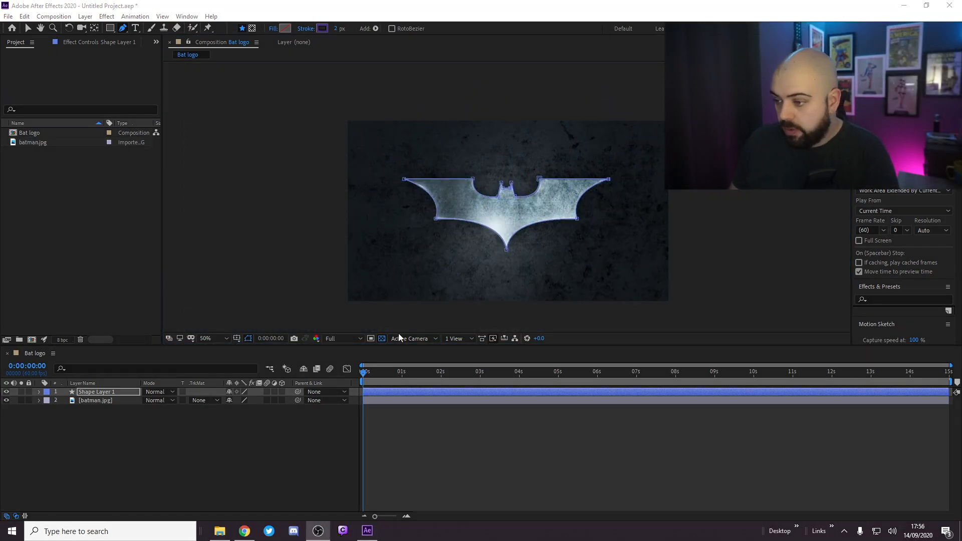
{"action": "mouse_move", "coordinate": [392, 338]}
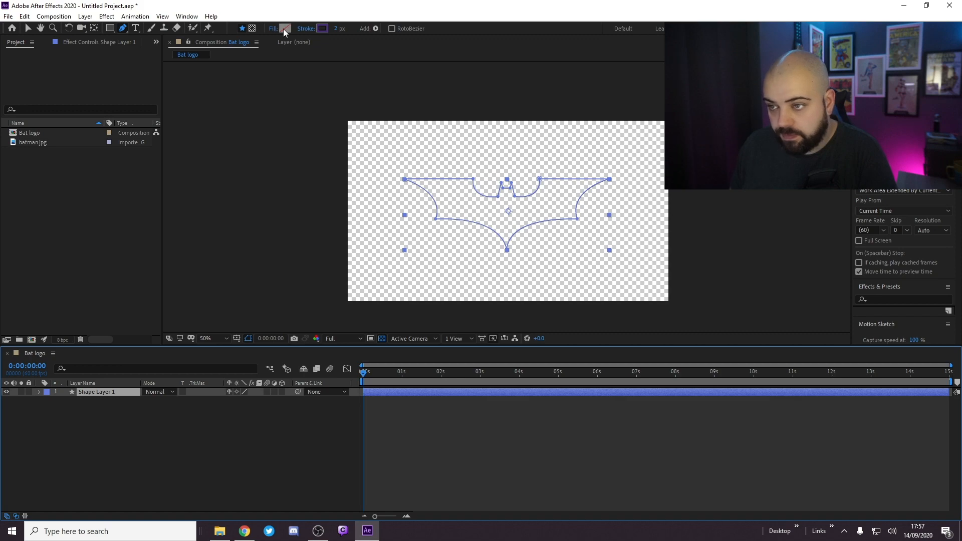
Set the bat shape's fill to a dark grey and dismiss the error message.
{"action": "left_click", "coordinate": [285, 28]}
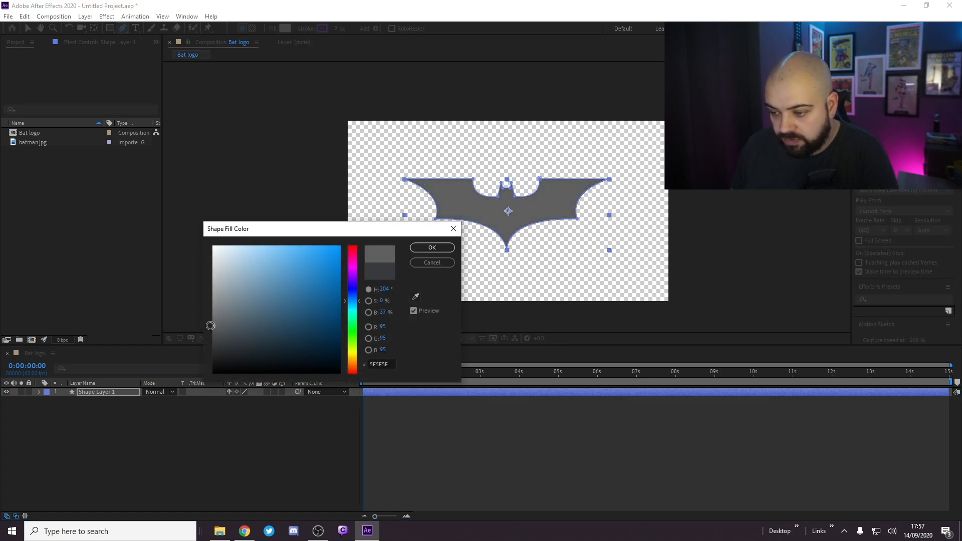
{"action": "left_click_drag", "start_coordinate": [210, 324], "coordinate": [211, 340]}
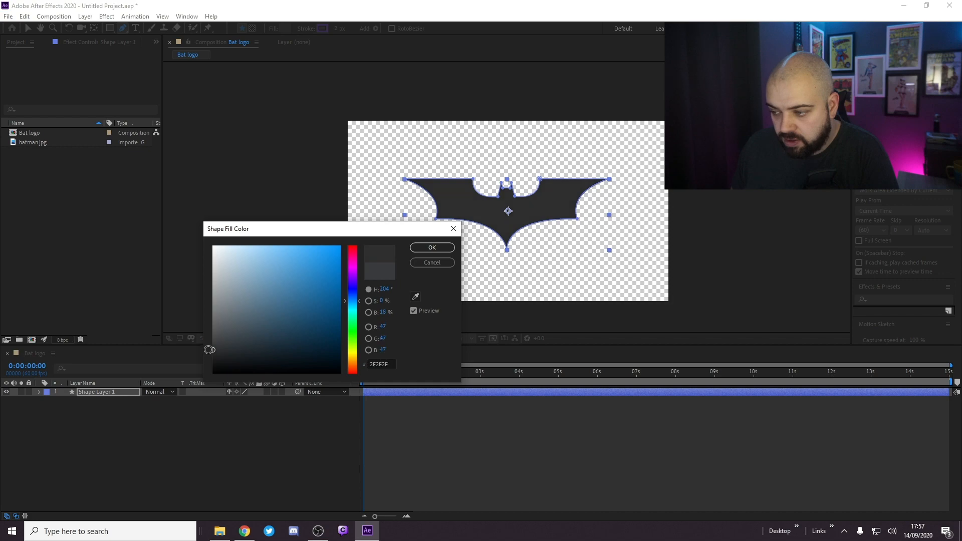
{"action": "left_click_drag", "start_coordinate": [210, 350], "coordinate": [212, 343]}
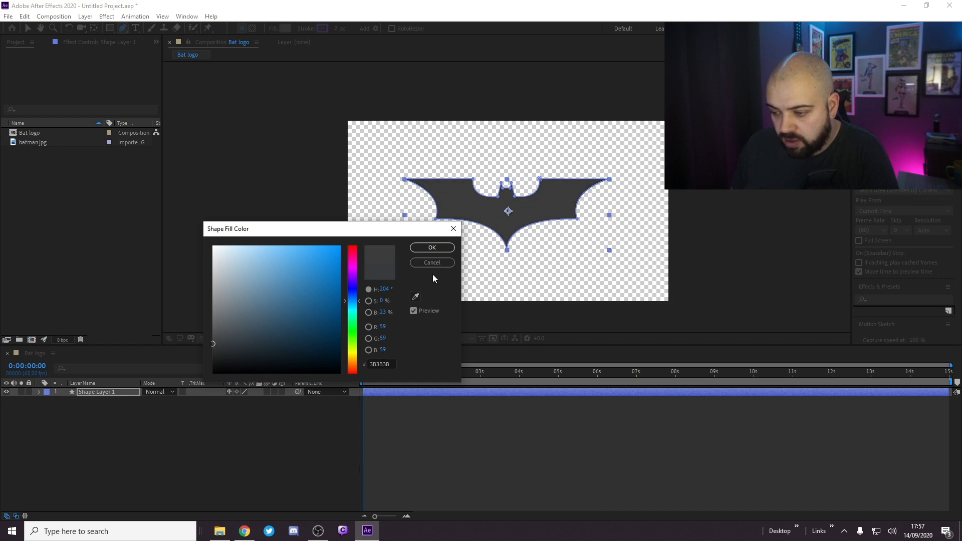
{"action": "left_click", "coordinate": [432, 247]}
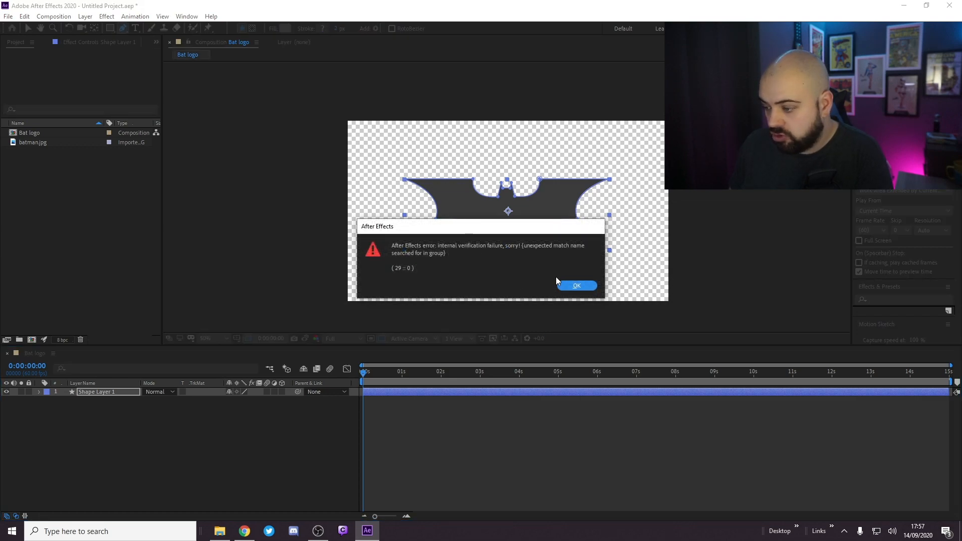
{"action": "left_click", "coordinate": [576, 286]}
{"action": "type", "text": "batlogo"}
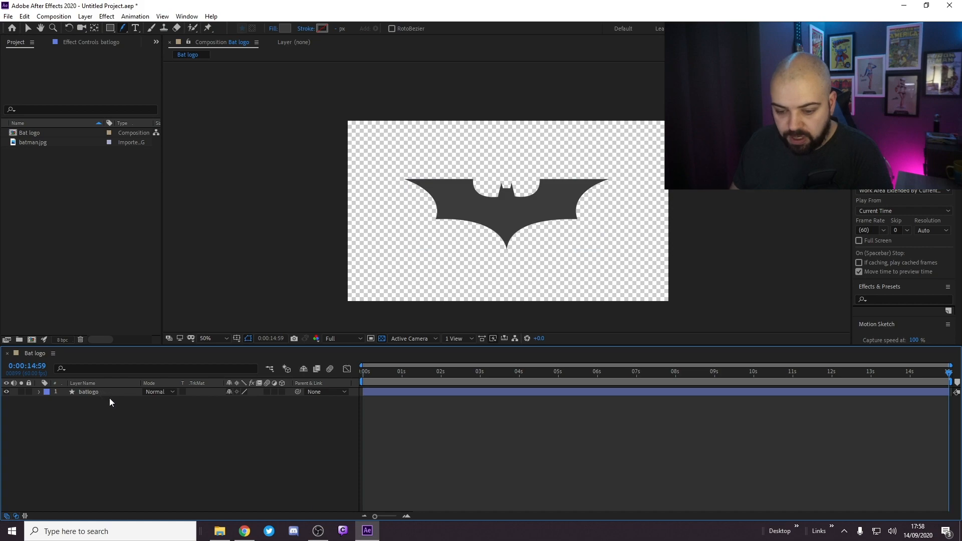
Enable 3D on batlogo and set its Geometry Options extrusion depth to 50.
{"action": "left_click", "coordinate": [89, 392]}
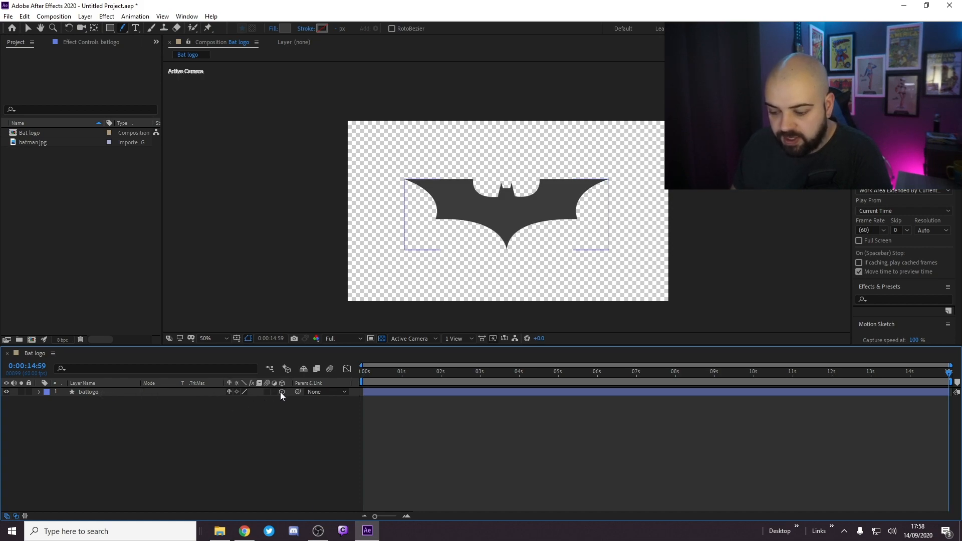
{"action": "left_click", "coordinate": [32, 392]}
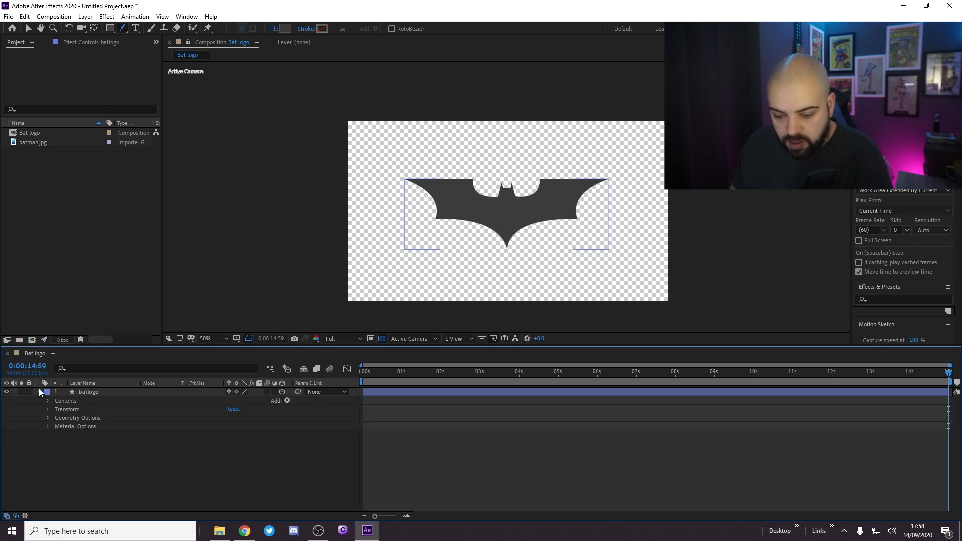
{"action": "left_click", "coordinate": [48, 417]}
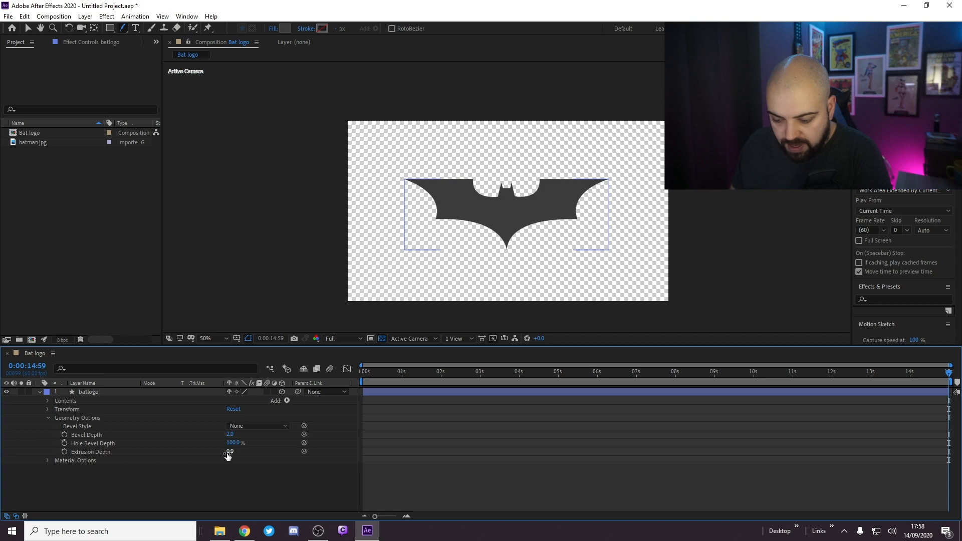
{"action": "left_click", "coordinate": [229, 450]}
{"action": "type", "text": "50"}
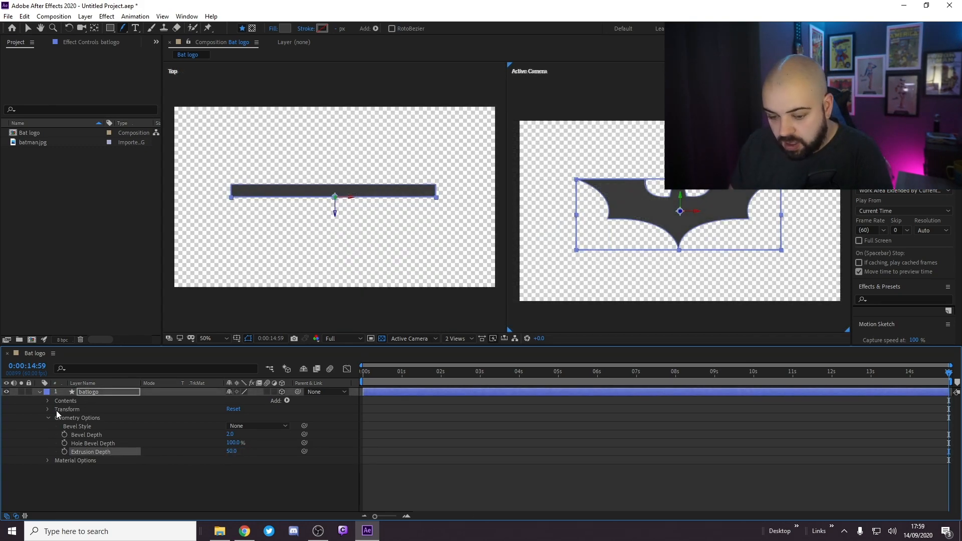
{"action": "left_click", "coordinate": [47, 418]}
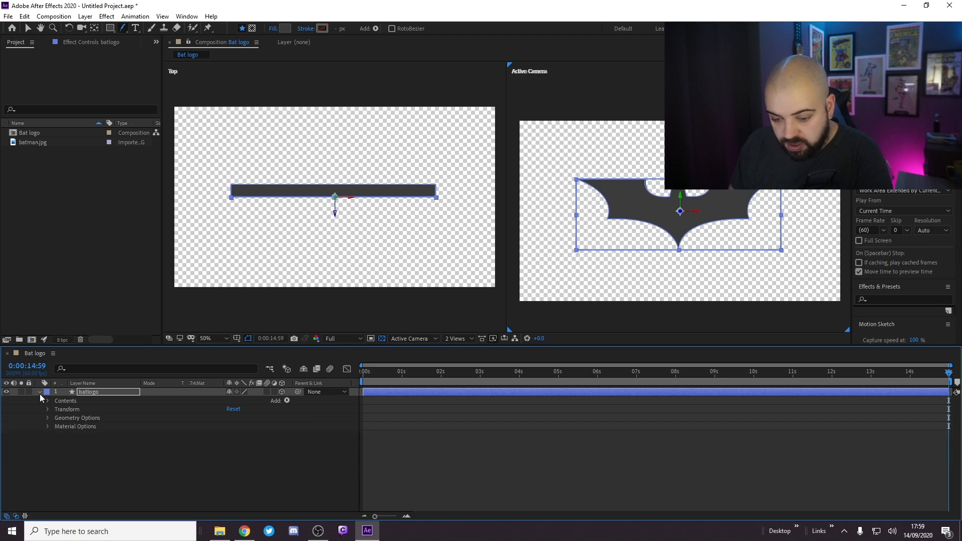
{"action": "left_click", "coordinate": [40, 393]}
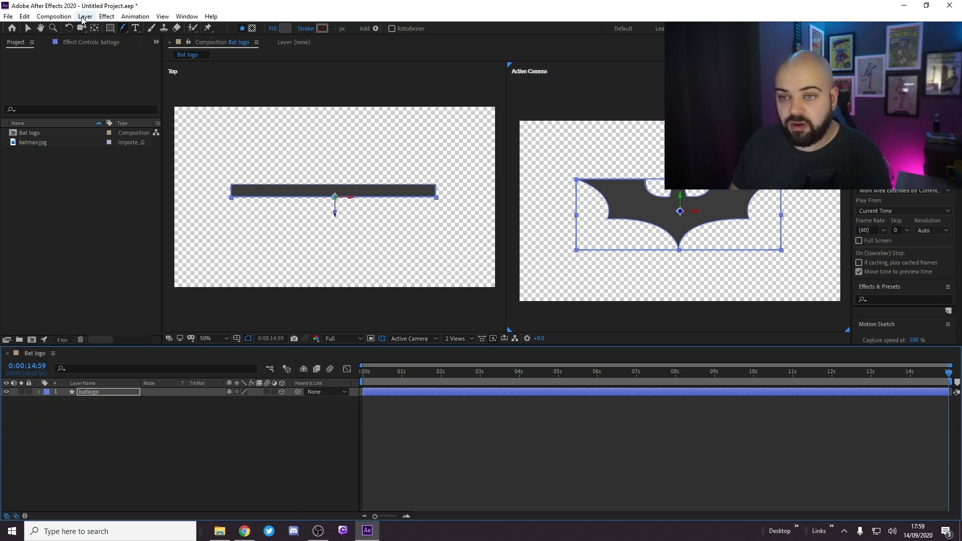
Add Null 1 via Layer > New and parent batlogo to it with the pick whip.
{"action": "left_click", "coordinate": [84, 16]}
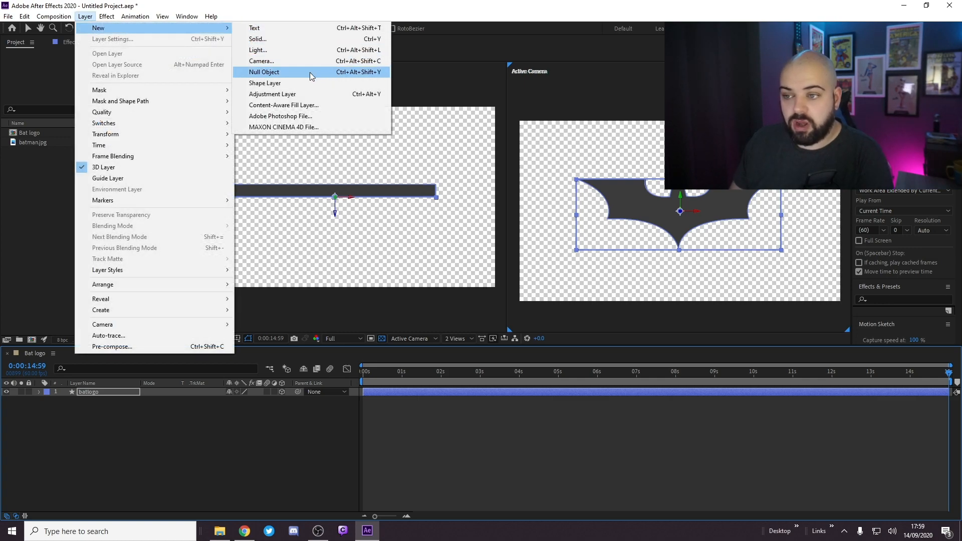
{"action": "left_click", "coordinate": [265, 72]}
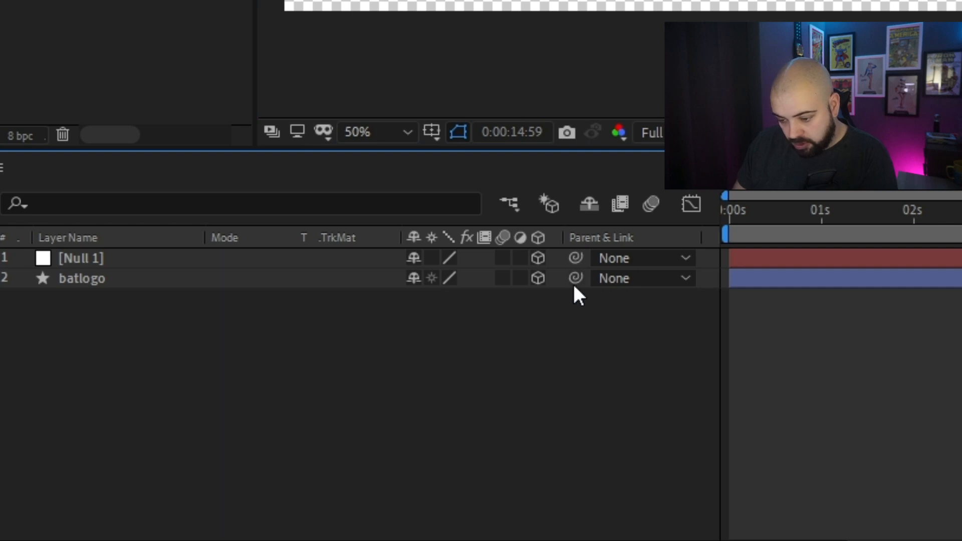
{"action": "left_click_drag", "start_coordinate": [575, 278], "coordinate": [80, 258]}
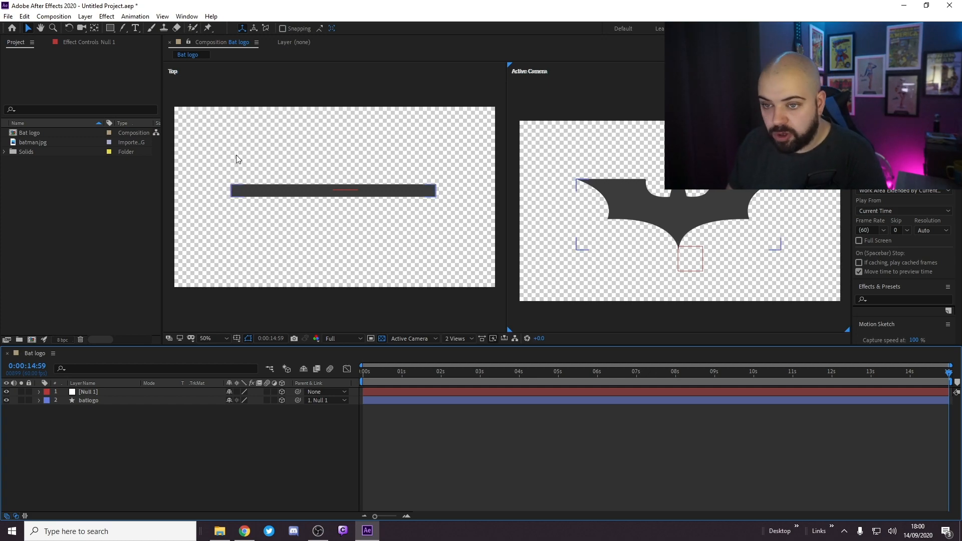
Add Camera 1 with the default 35mm preset to the composition.
{"action": "left_click", "coordinate": [84, 16]}
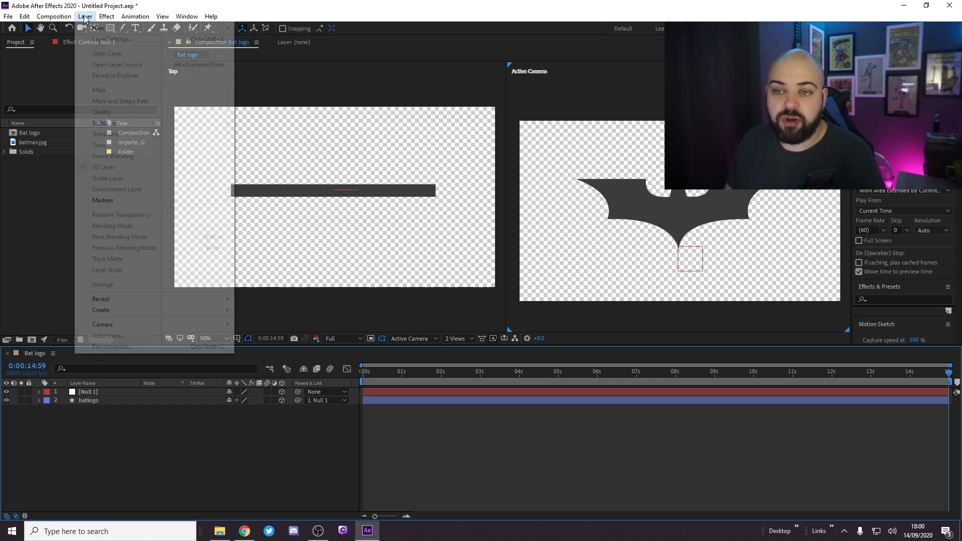
{"action": "mouse_move", "coordinate": [120, 22]}
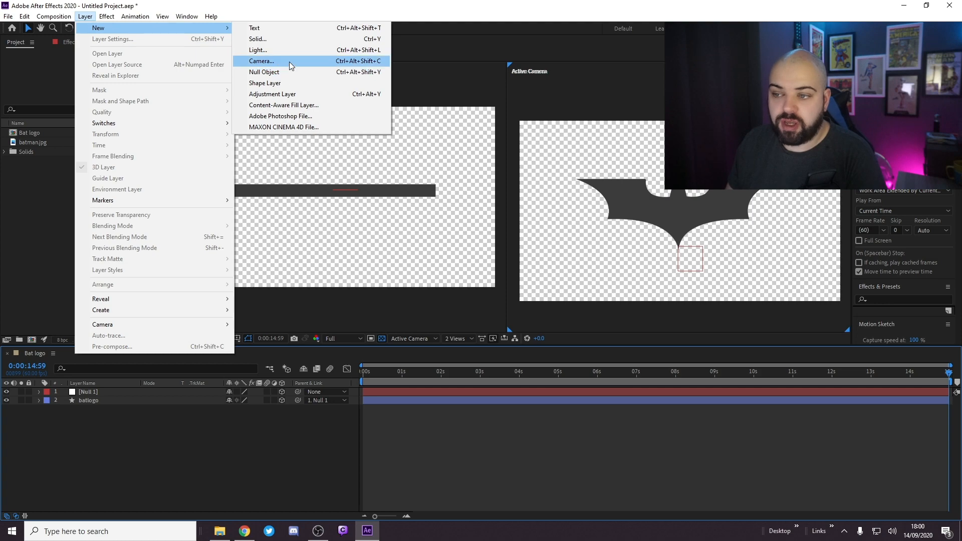
{"action": "left_click", "coordinate": [261, 60]}
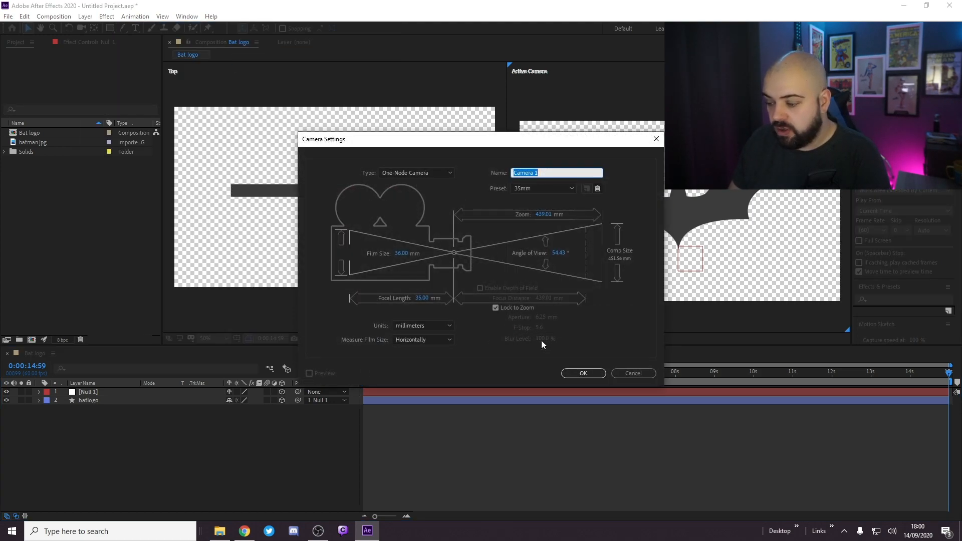
{"action": "left_click", "coordinate": [583, 372]}
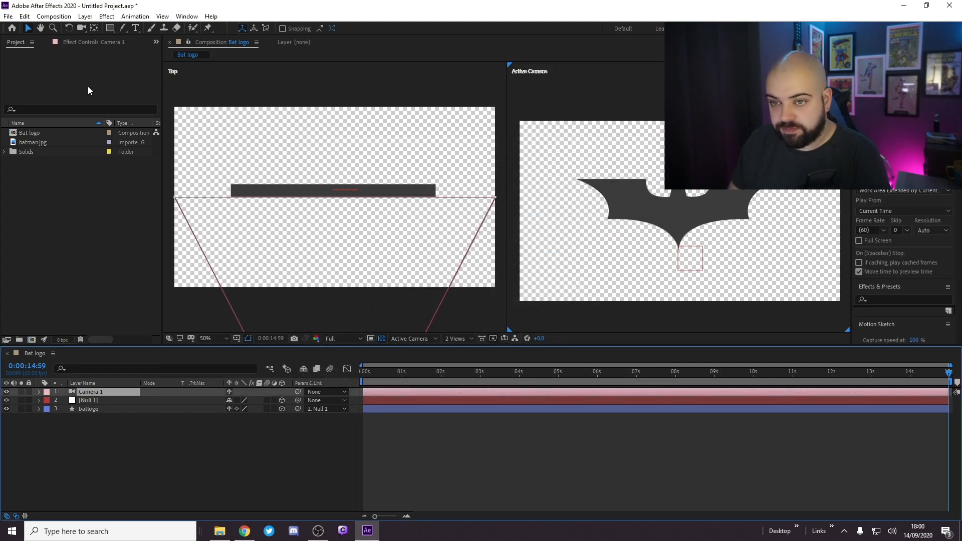
{"action": "left_click", "coordinate": [84, 16]}
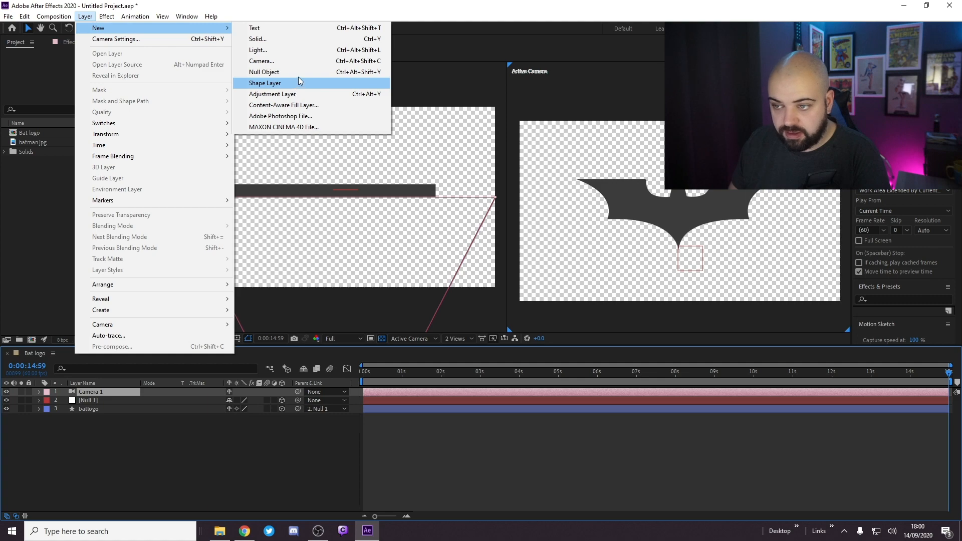
Add a white light set to Parallel type, the first of three parallel lights.
{"action": "left_click", "coordinate": [258, 51]}
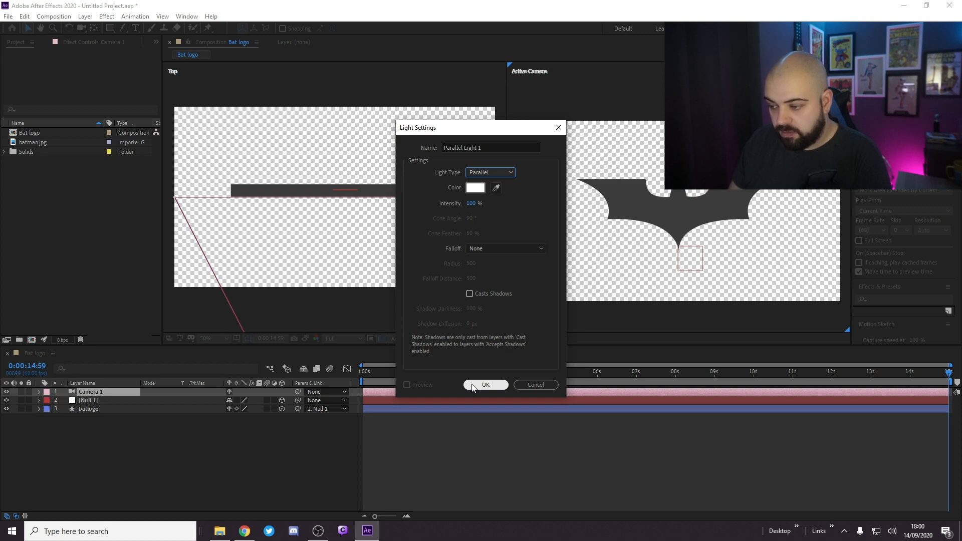
{"action": "left_click", "coordinate": [486, 385]}
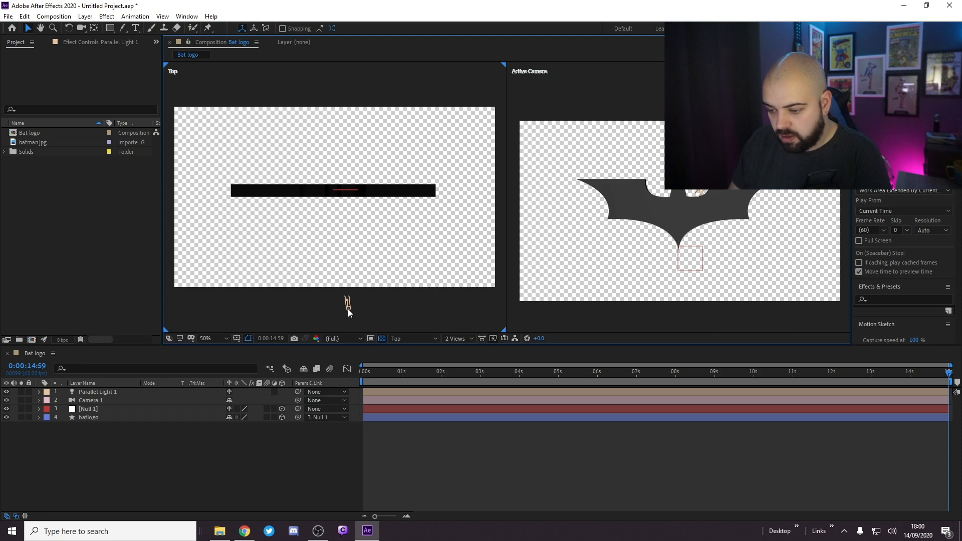
{"action": "left_click", "coordinate": [98, 391]}
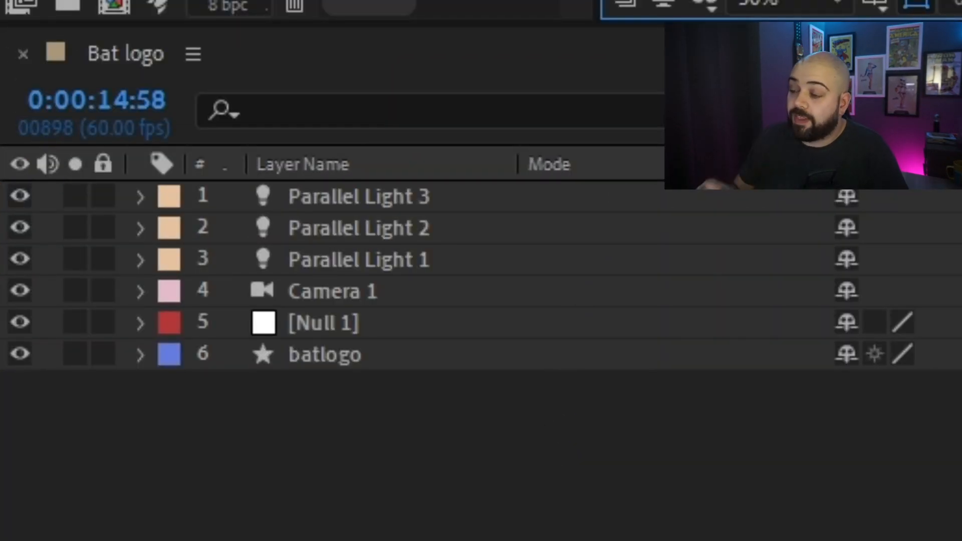
{"action": "mouse_move", "coordinate": [351, 269]}
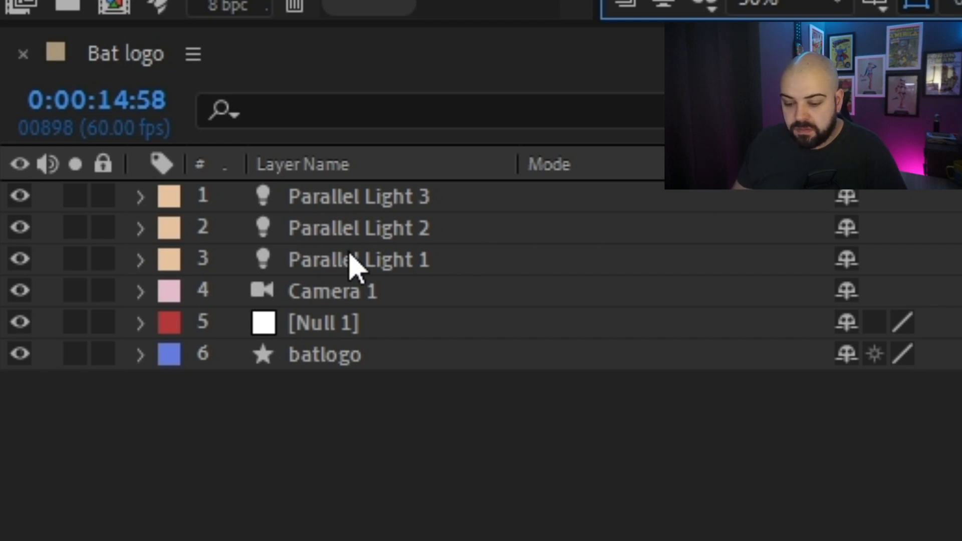
{"action": "mouse_move", "coordinate": [143, 349]}
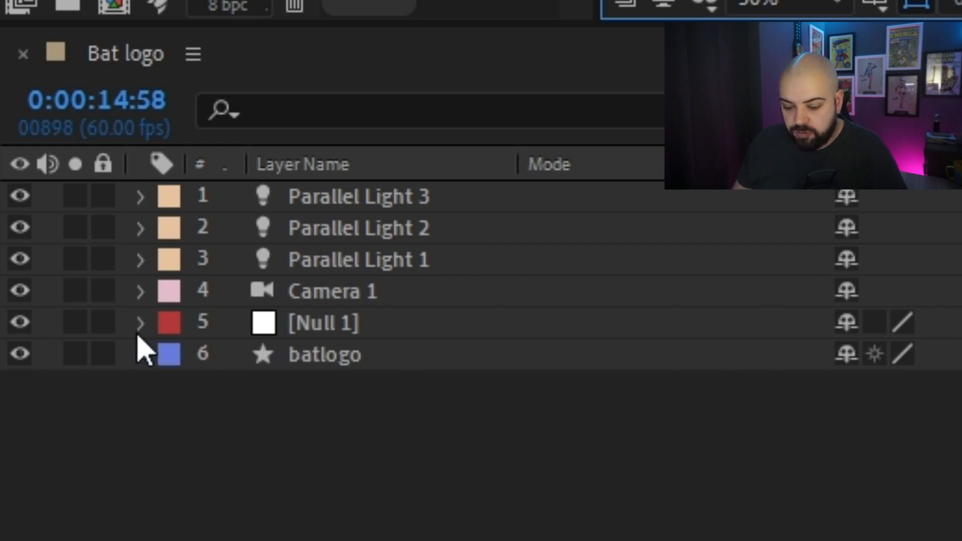
Reveal Null 1's Transform properties to set its X Rotation to 17°.
{"action": "left_click", "coordinate": [140, 322]}
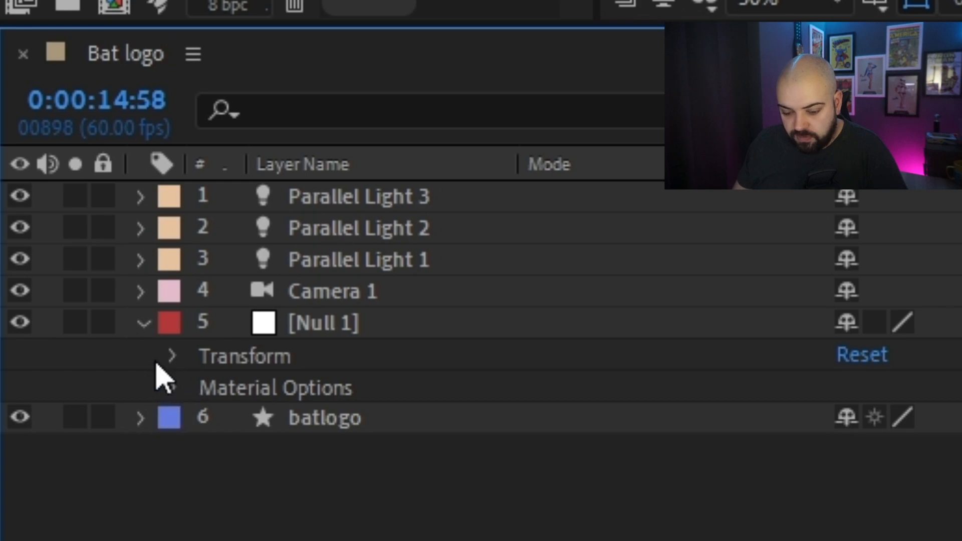
{"action": "left_click", "coordinate": [174, 356]}
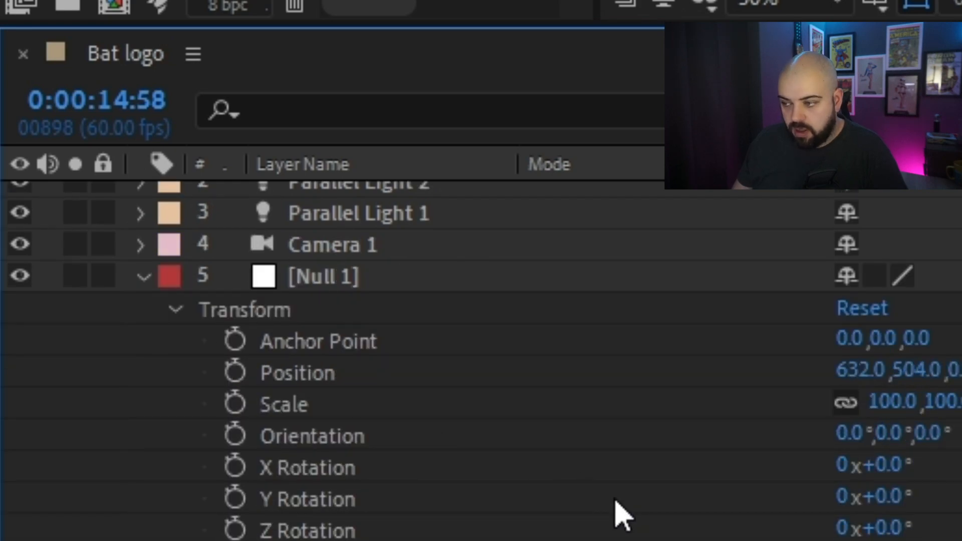
{"action": "mouse_move", "coordinate": [781, 469]}
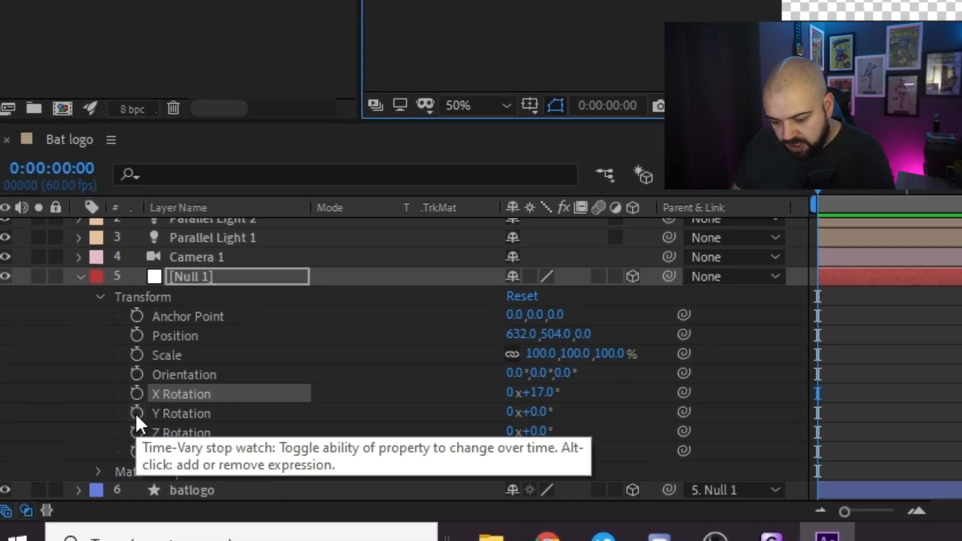
Keyframe Null 1's Y Rotation from 0 at 0s to 2 full revolutions at 6s.
{"action": "left_click", "coordinate": [137, 412]}
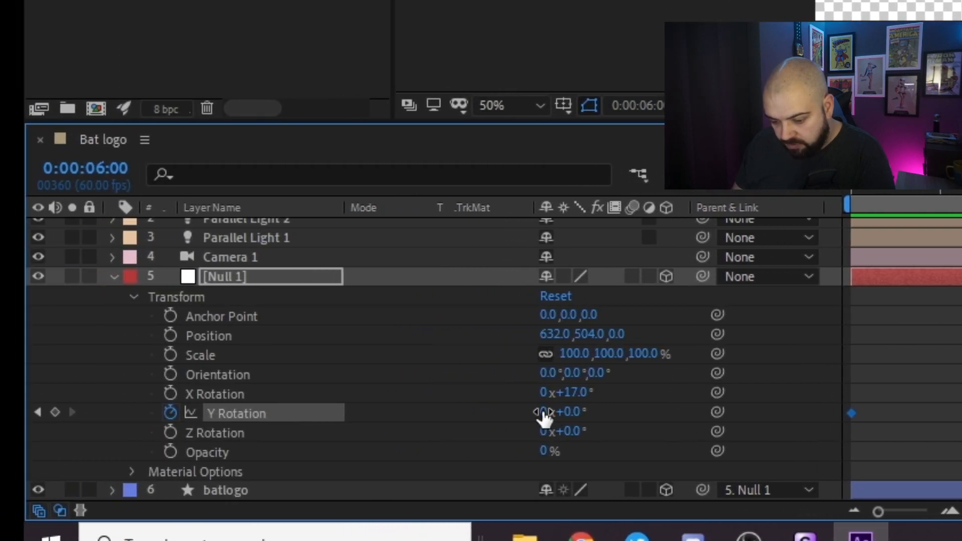
{"action": "type", "text": "2"}
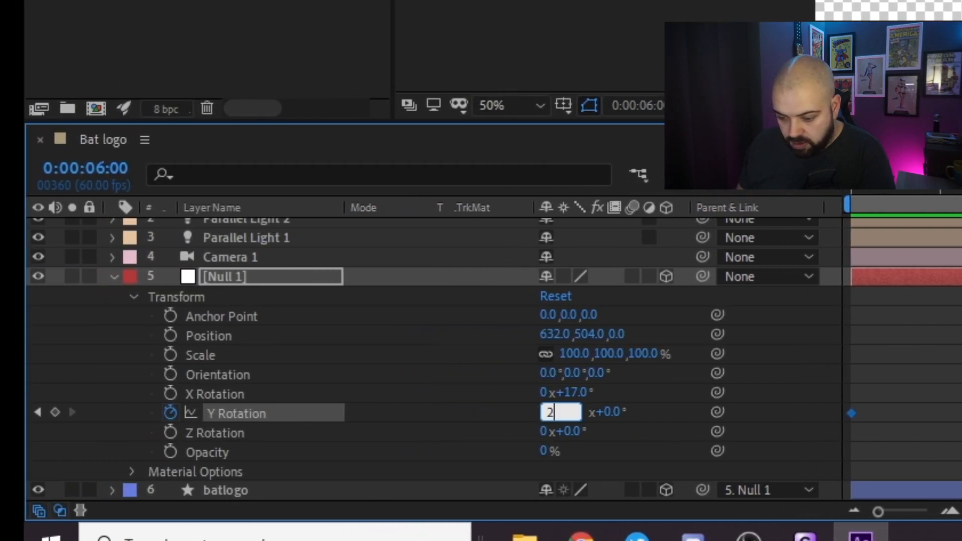
{"action": "key", "text": "Enter"}
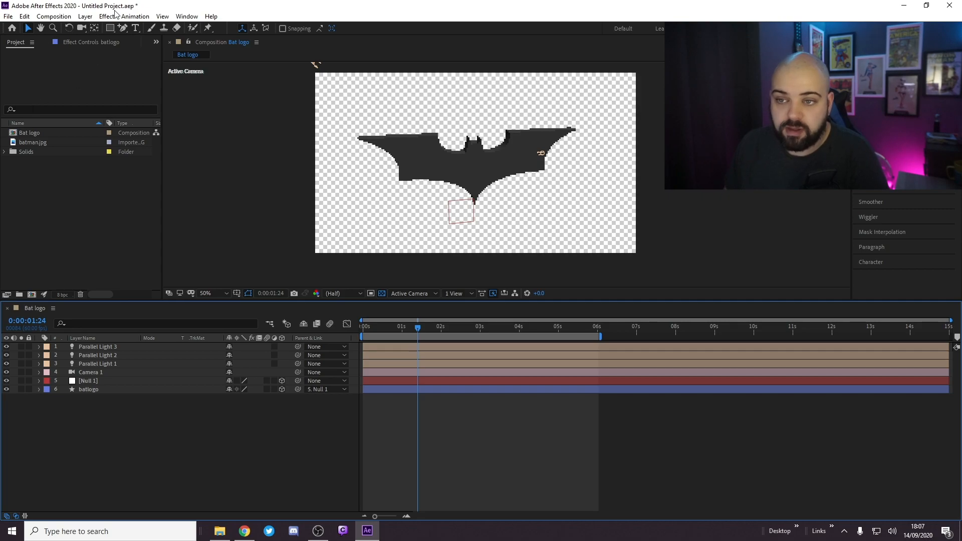
Add an adjustment layer with CC Light Sweep and move its center to the logo's left edge.
{"action": "left_click", "coordinate": [89, 16]}
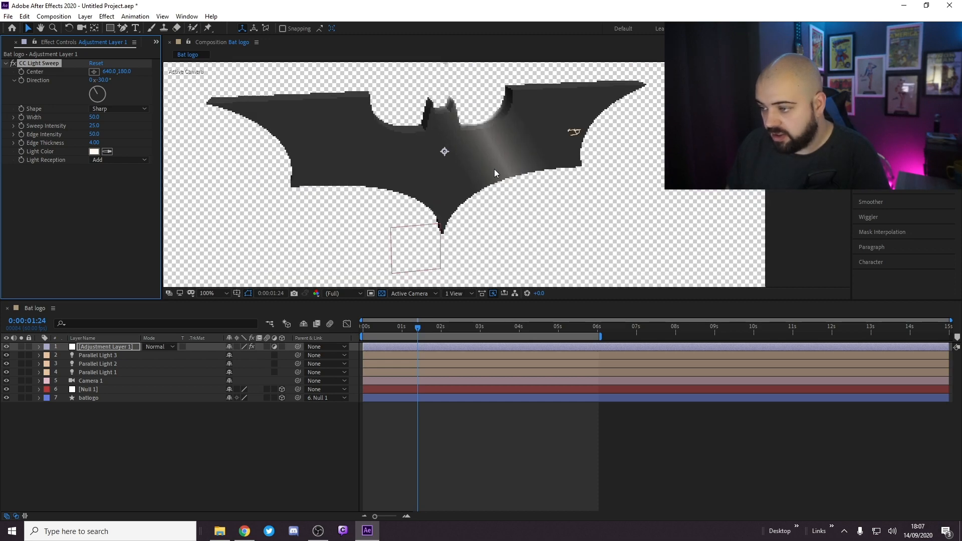
{"action": "mouse_move", "coordinate": [491, 128]}
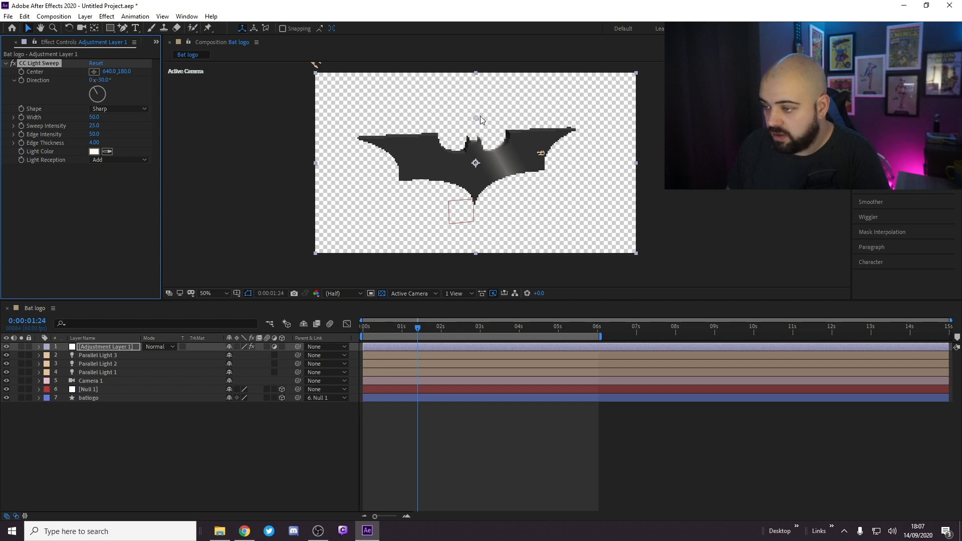
{"action": "left_click_drag", "start_coordinate": [482, 119], "coordinate": [430, 126]}
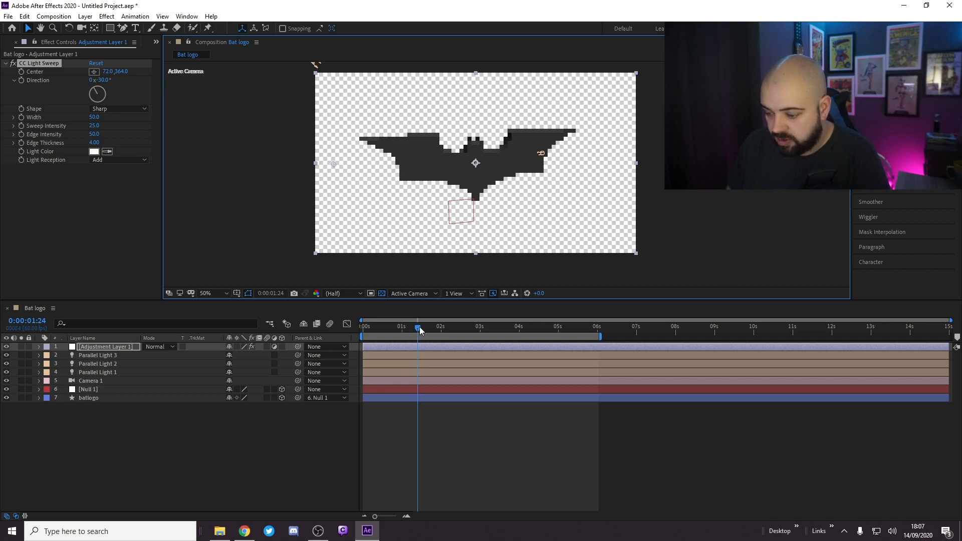
Keyframe the CC Light Sweep Center from 0s so it passes the logo's right side by 0:44.
{"action": "left_click", "coordinate": [362, 326]}
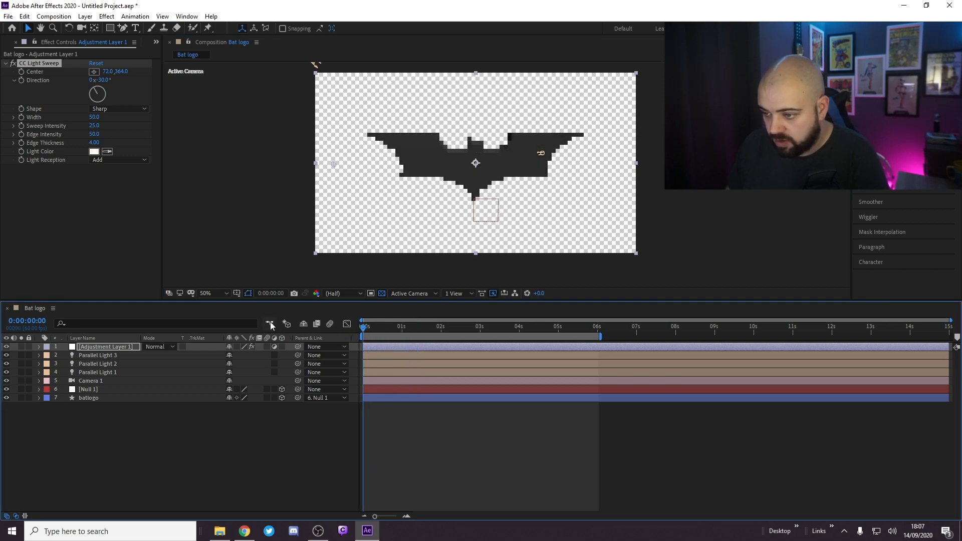
{"action": "left_click", "coordinate": [365, 327]}
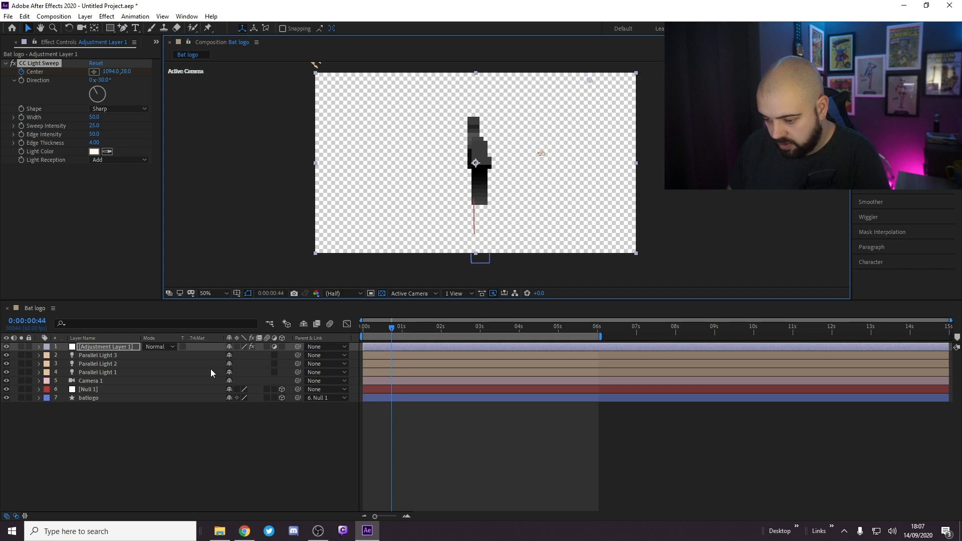
{"action": "left_click", "coordinate": [38, 347]}
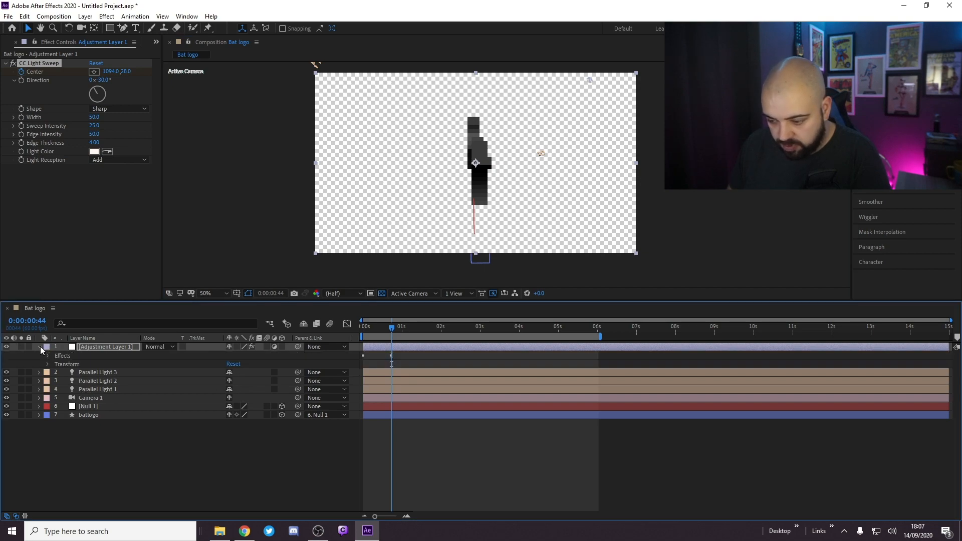
{"action": "left_click", "coordinate": [47, 354]}
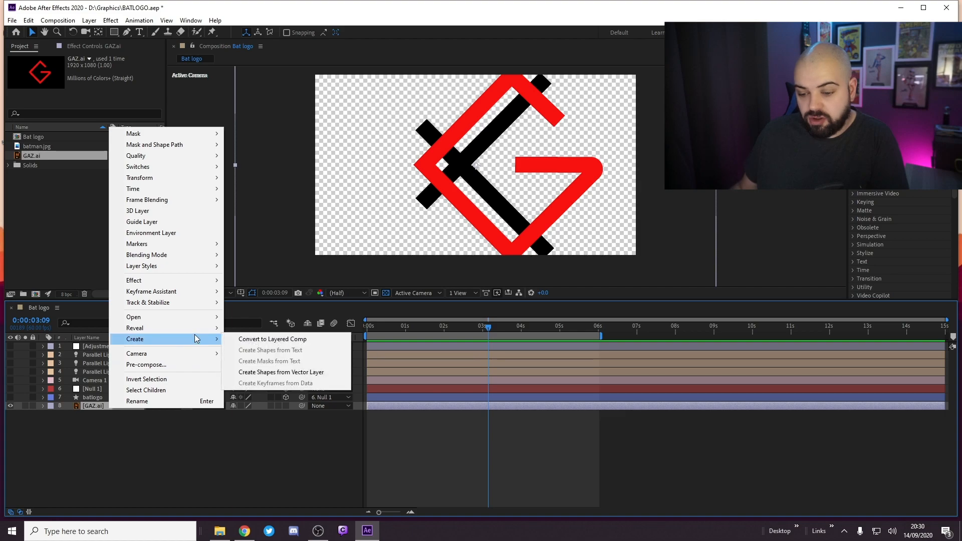
Create shapes from the GAZ.ai vector layer, then minimise After Effects to the desktop.
{"action": "left_click", "coordinate": [280, 372]}
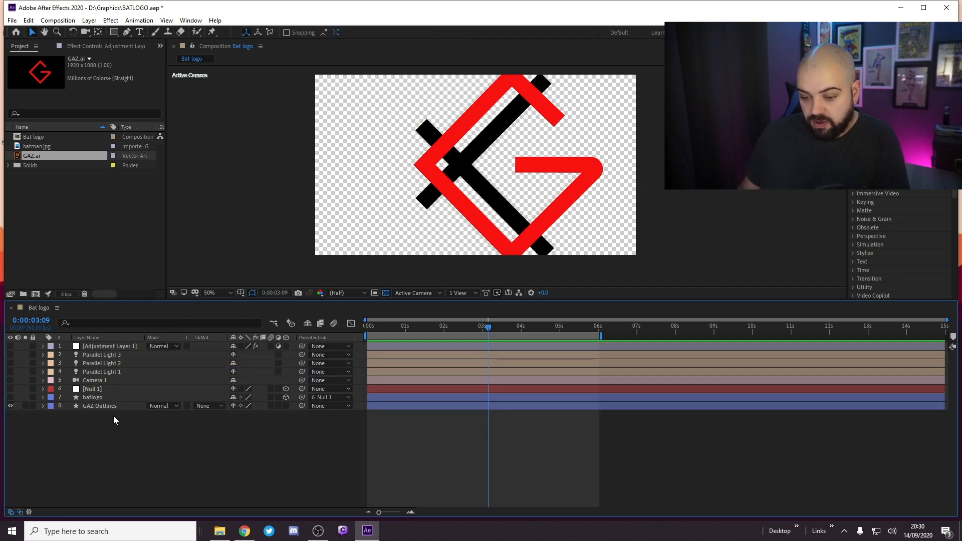
{"action": "mouse_move", "coordinate": [127, 425]}
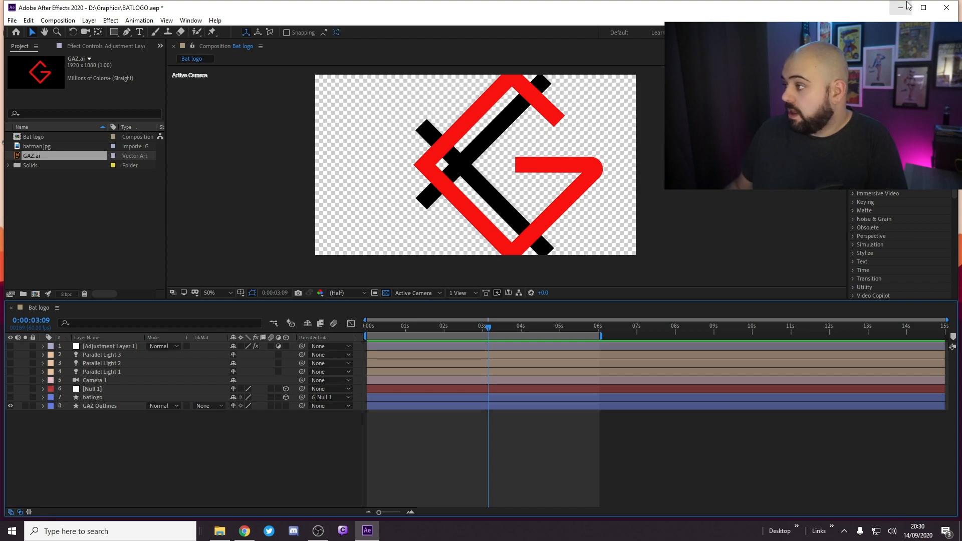
{"action": "left_click", "coordinate": [903, 7]}
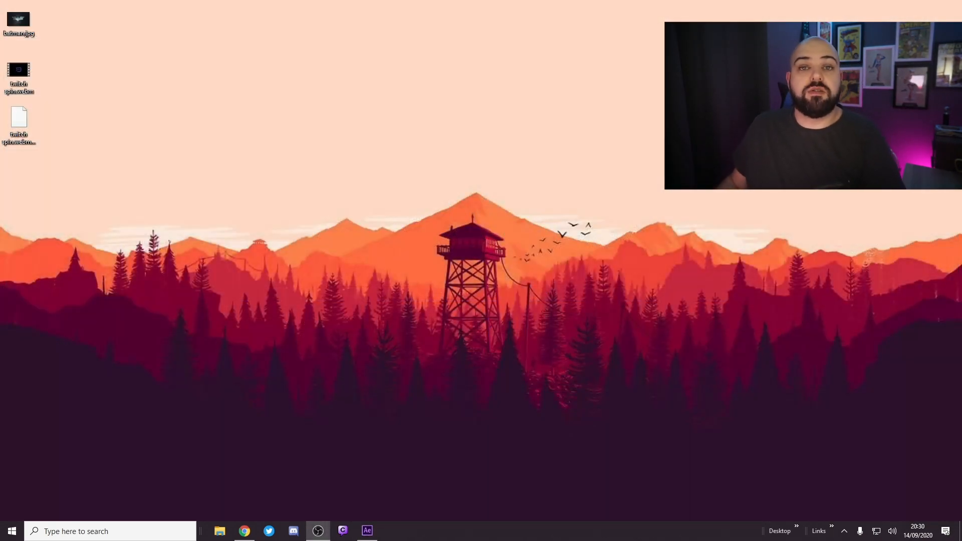